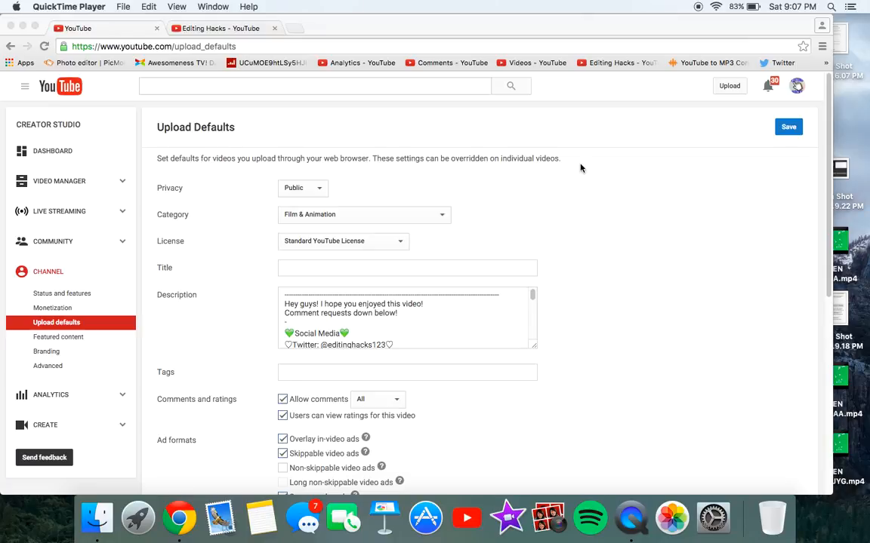
{"action": "mouse_move", "coordinate": [323, 328]}
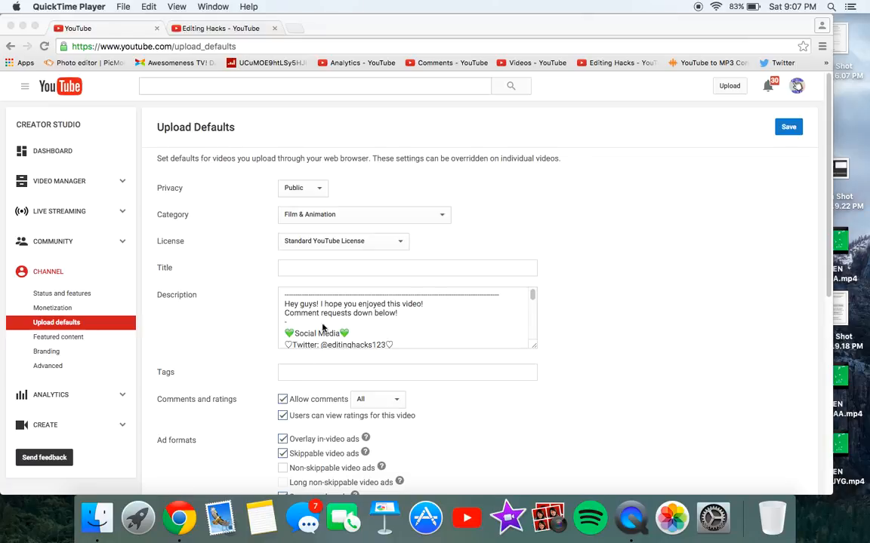
{"action": "mouse_move", "coordinate": [308, 334]}
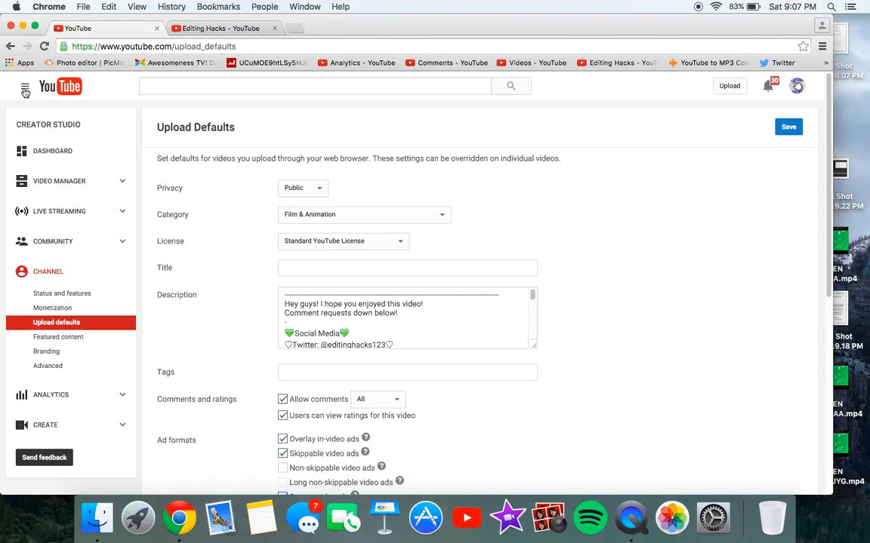
- Go to the Editing Hacks channel home page via My Channel in the guide menu
{"action": "left_click", "coordinate": [24, 89]}
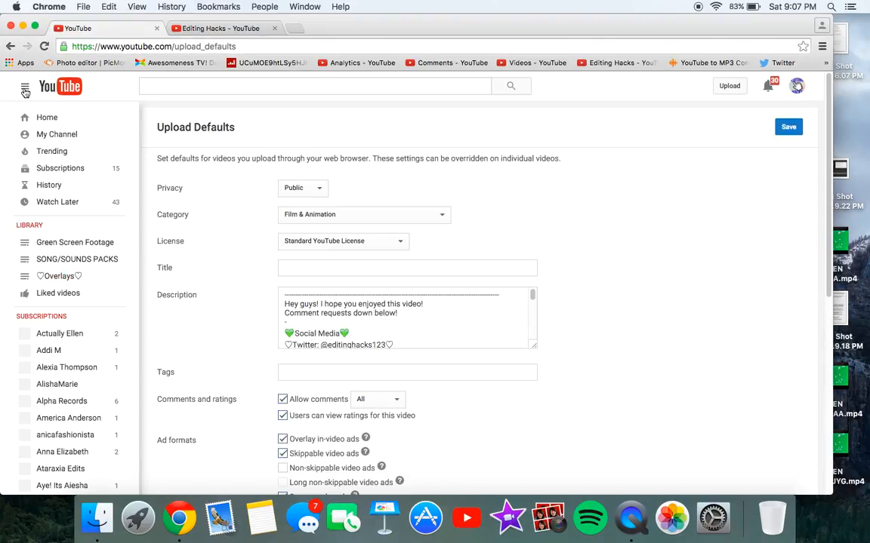
{"action": "mouse_move", "coordinate": [47, 117]}
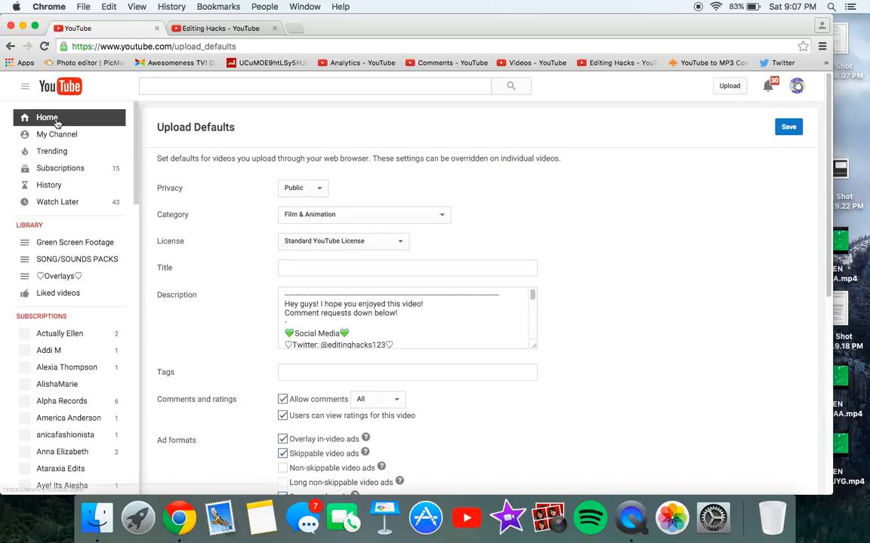
{"action": "mouse_move", "coordinate": [53, 134]}
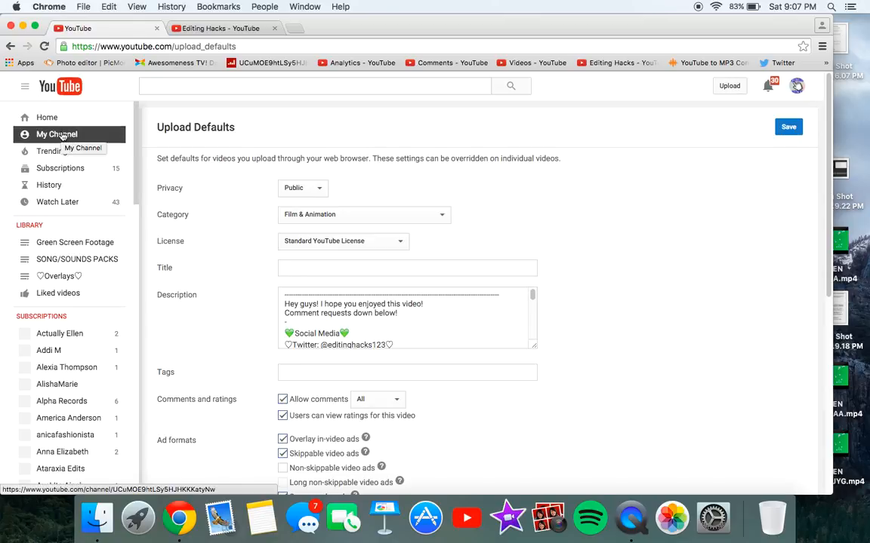
{"action": "left_click", "coordinate": [56, 134]}
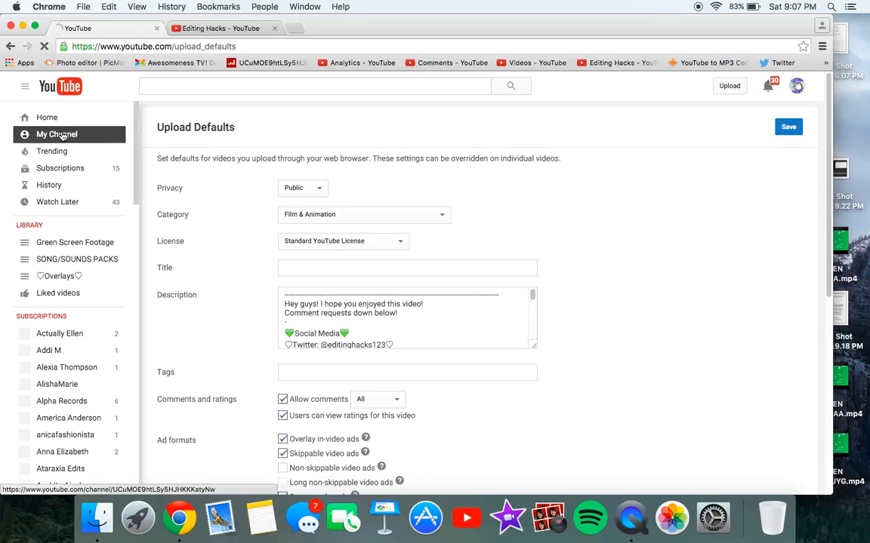
{"action": "left_click", "coordinate": [57, 134]}
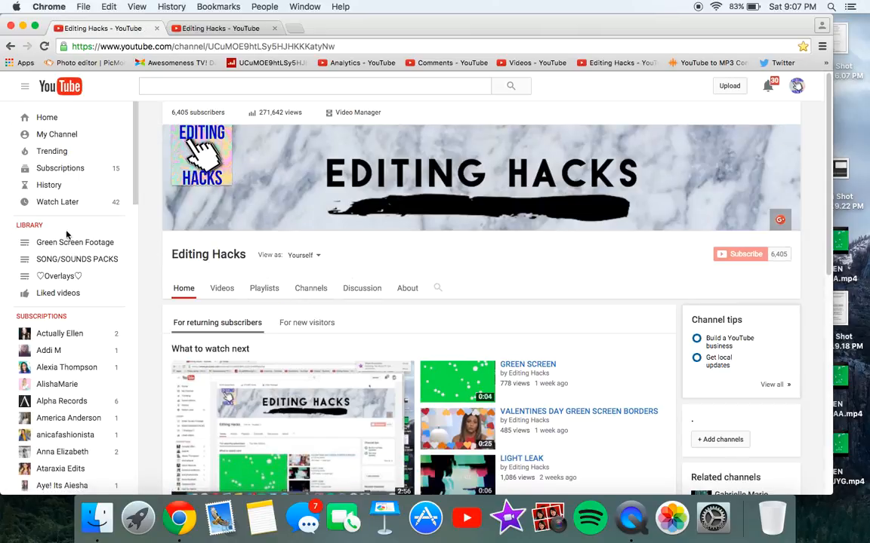
- Open the Creator Studio Comments page, then toggle the navigation guide open and closed
{"action": "left_click", "coordinate": [448, 63]}
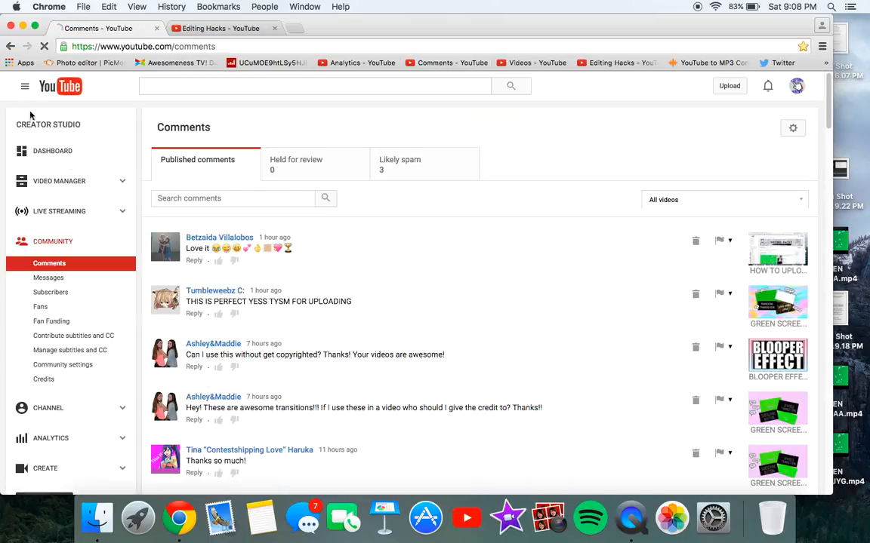
{"action": "left_click", "coordinate": [22, 92]}
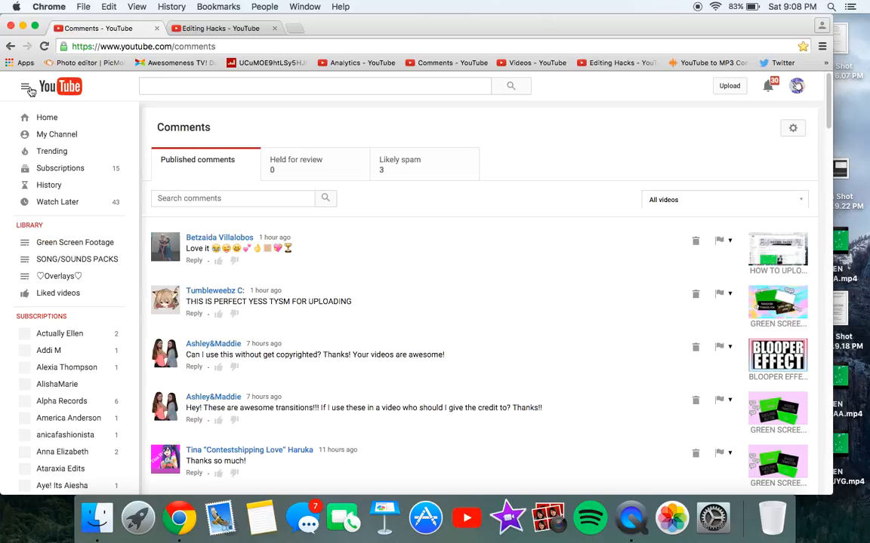
{"action": "left_click", "coordinate": [27, 93]}
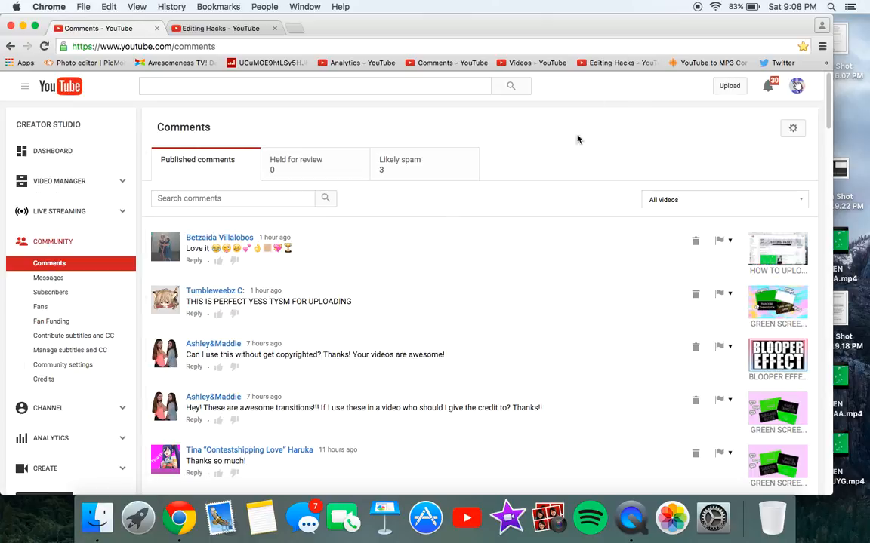
{"action": "mouse_move", "coordinate": [74, 438]}
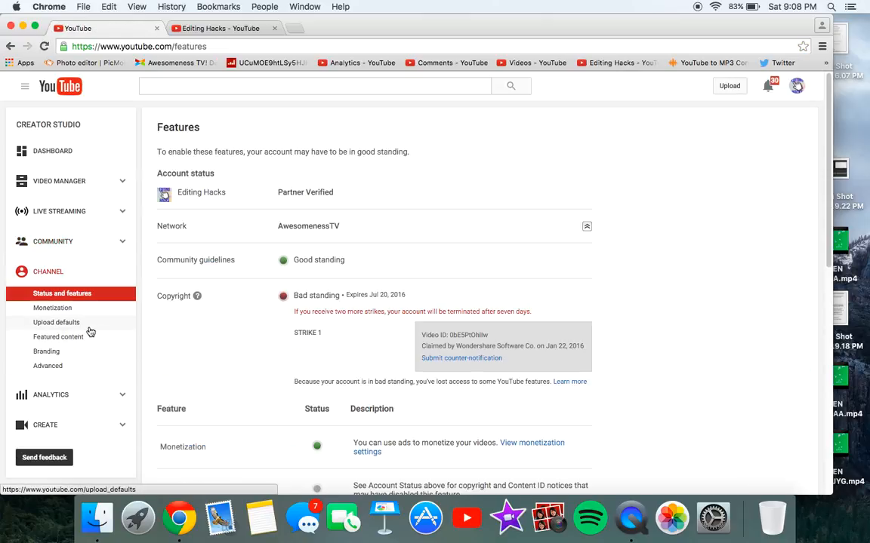
- On Upload Defaults, enter the description 'Hey guys! I hope you enjoyed this video!' and scroll through it
{"action": "left_click", "coordinate": [56, 322]}
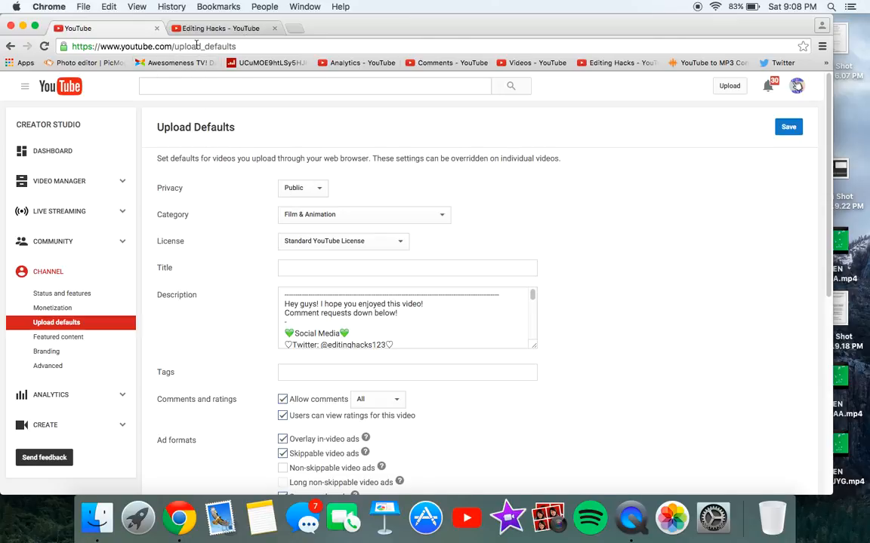
{"action": "mouse_move", "coordinate": [213, 200]}
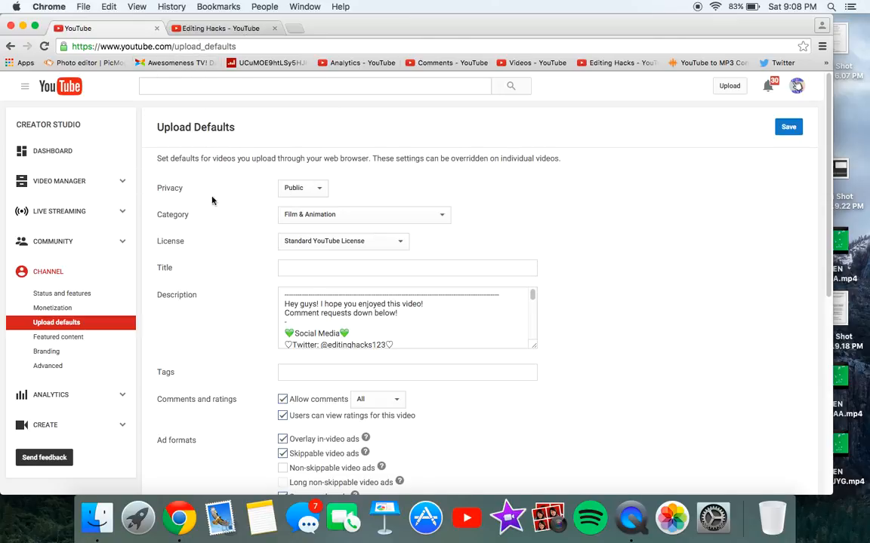
{"action": "mouse_move", "coordinate": [171, 305]}
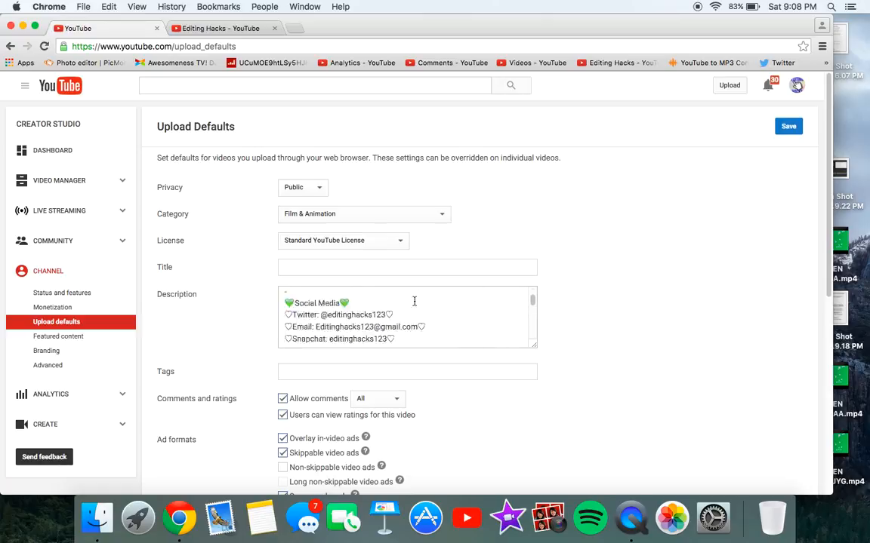
{"action": "type", "text": "Hey guys! I hope you enjoyed this video!"}
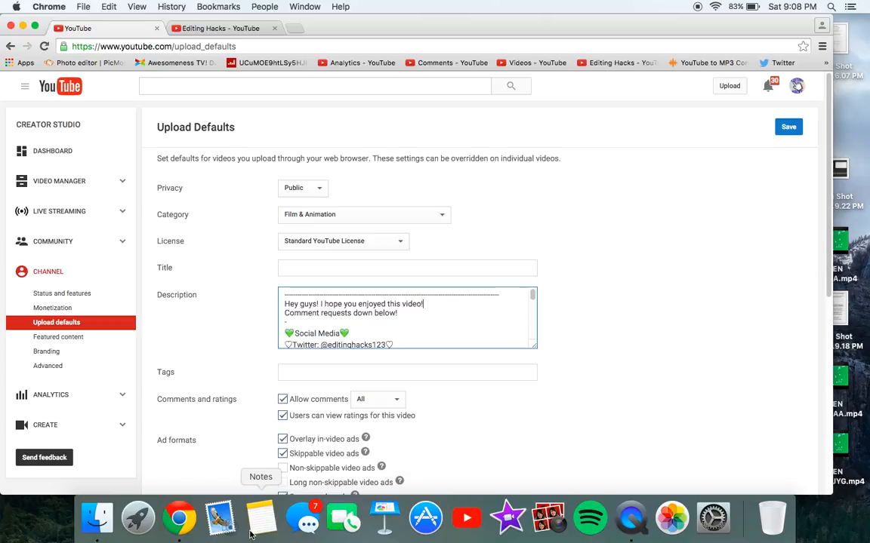
{"action": "scroll", "scroll_direction": "down", "scroll_amount": 3}
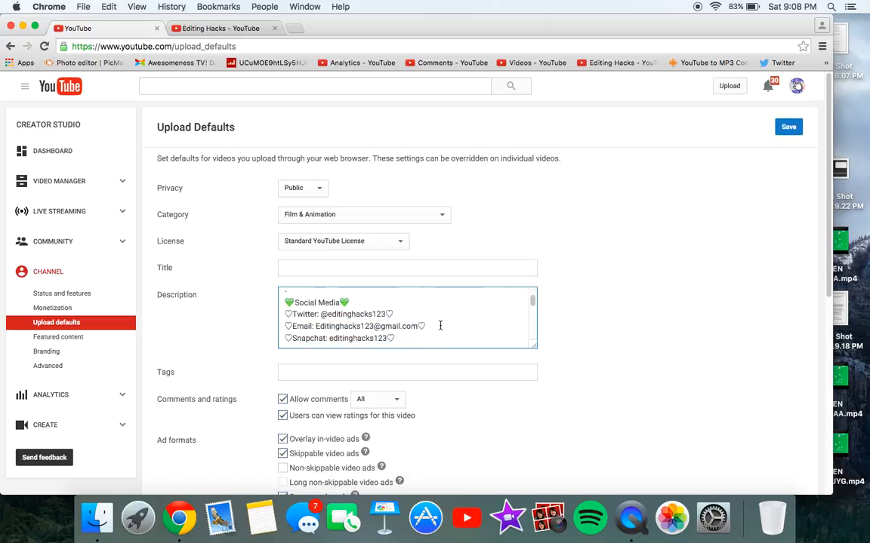
{"action": "scroll", "scroll_direction": "down", "scroll_amount": 3}
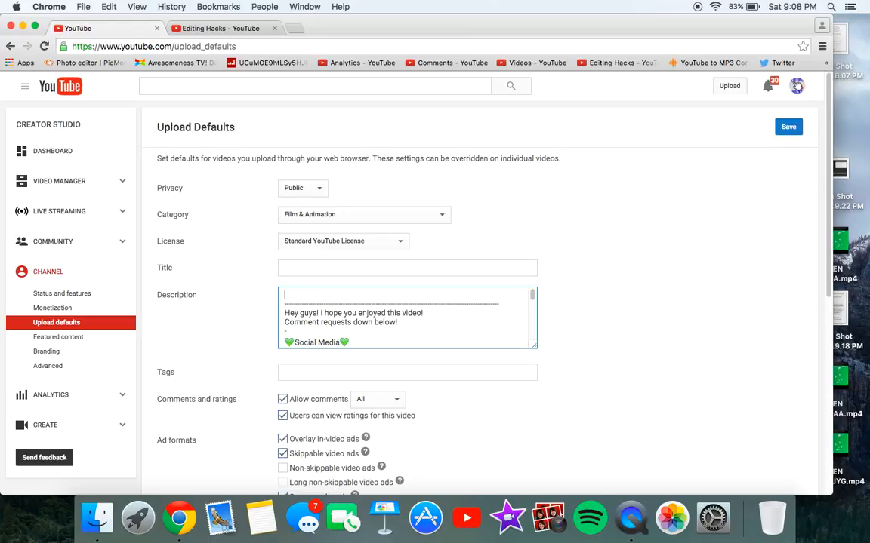
- Save the default description, add and delete a test word 'hey', then save again
{"action": "left_click", "coordinate": [788, 127]}
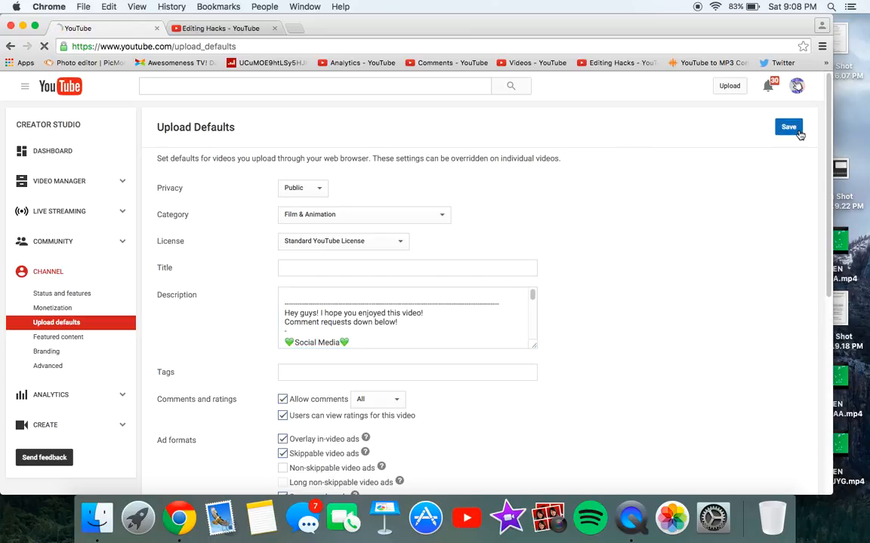
{"action": "left_click", "coordinate": [788, 126]}
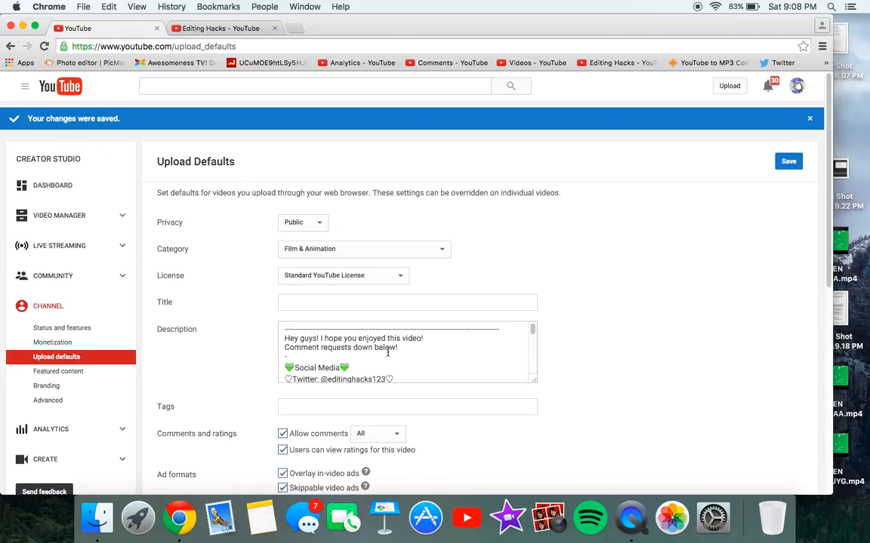
{"action": "mouse_move", "coordinate": [339, 353]}
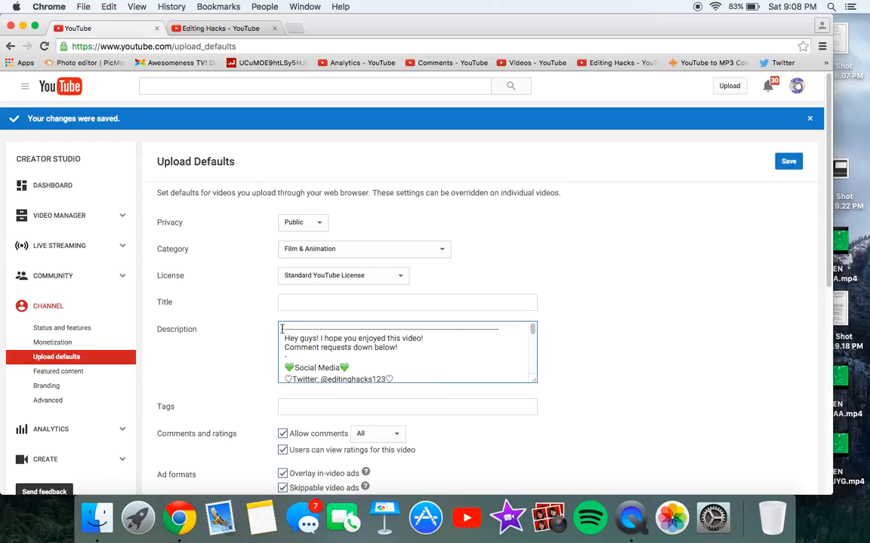
{"action": "type", "text": "hey"}
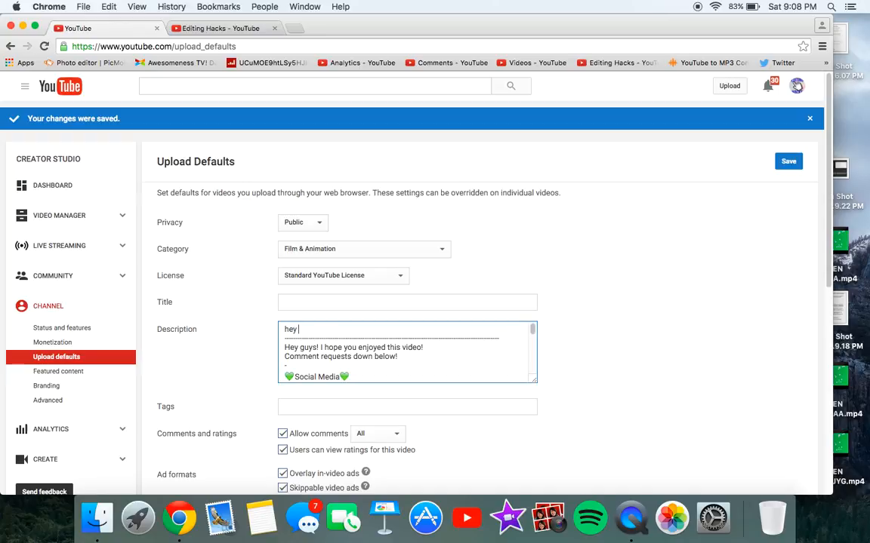
{"action": "key", "text": "Backspace"}
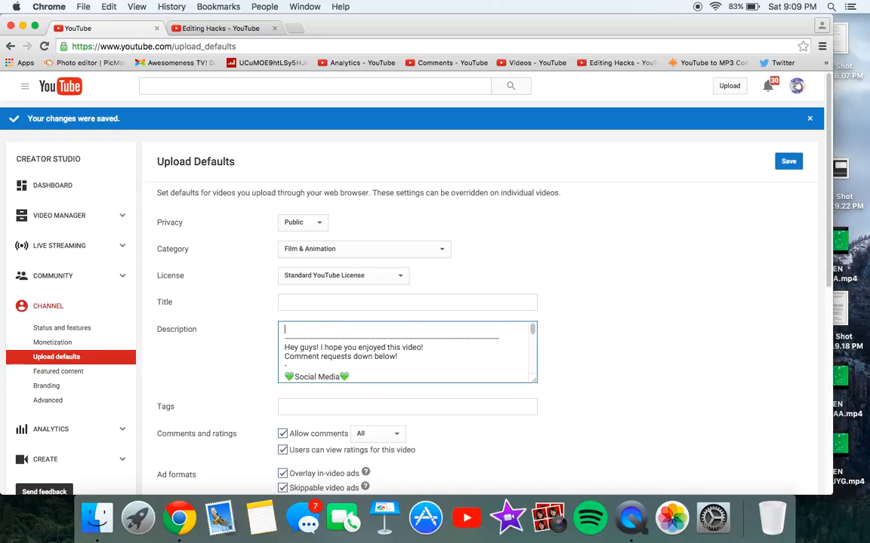
{"action": "left_click", "coordinate": [789, 160]}
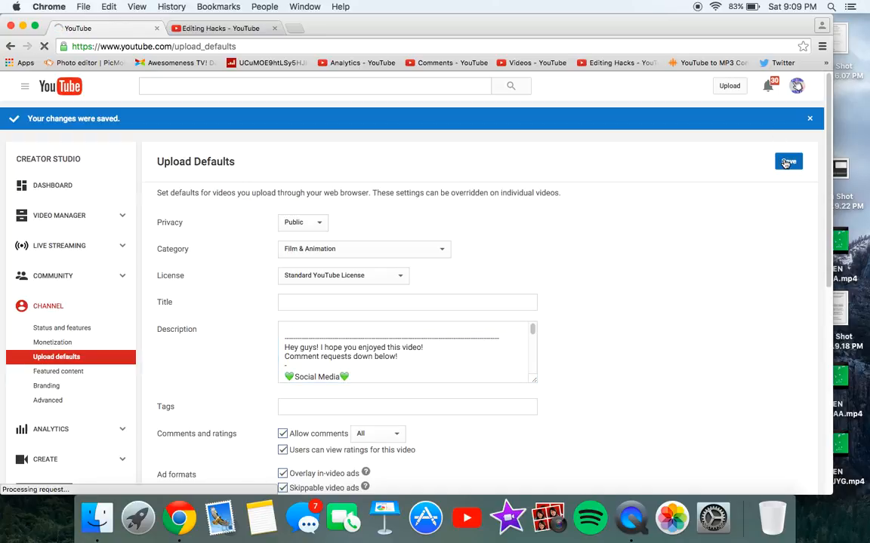